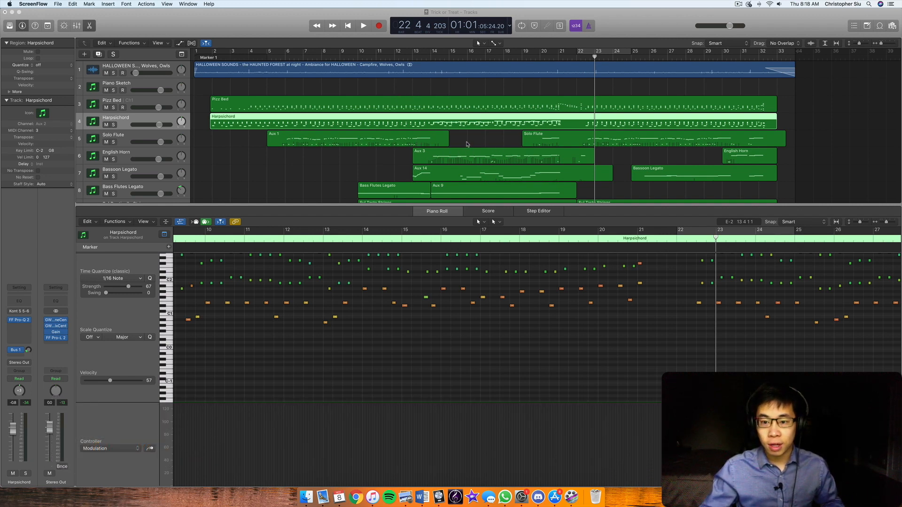
Step: Scroll down the Tracks area to reveal the full list of instrument tracks
{"action": "scroll", "scroll_direction": "down", "scroll_amount": 3}
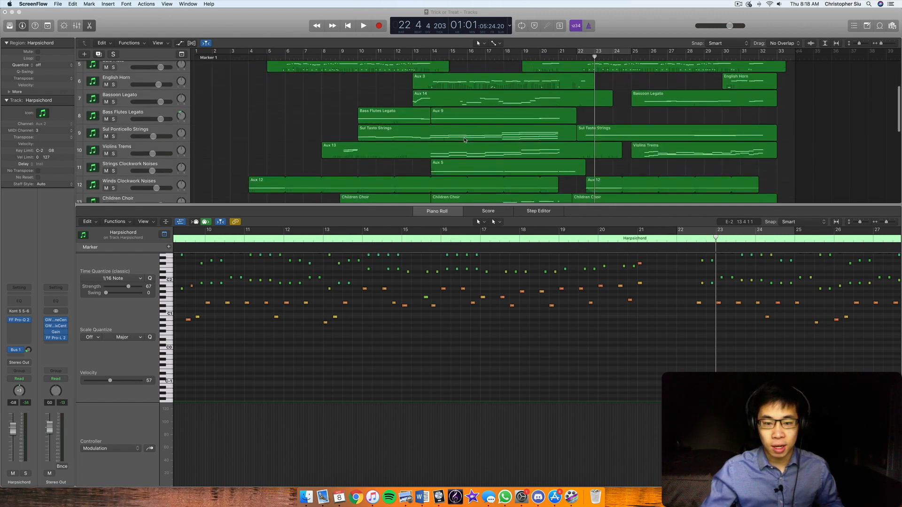
{"action": "scroll", "scroll_direction": "down", "scroll_amount": 3}
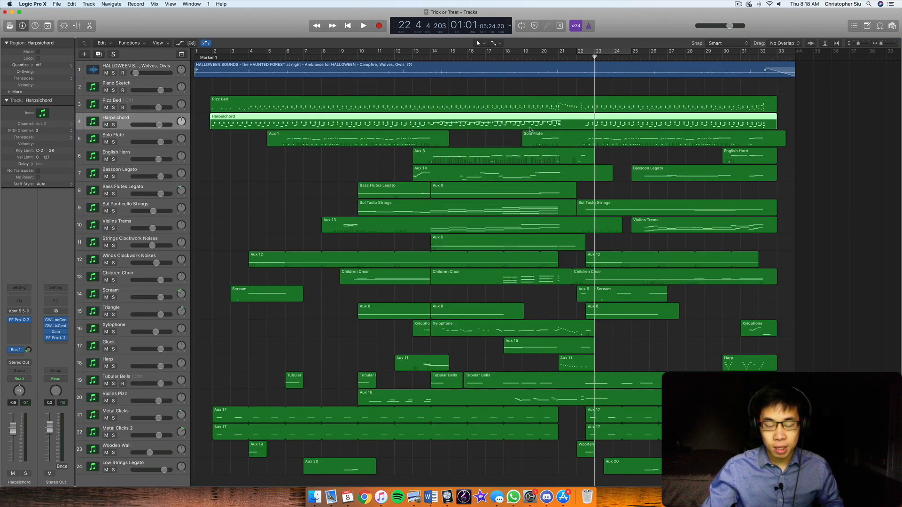
{"action": "mouse_move", "coordinate": [384, 95]}
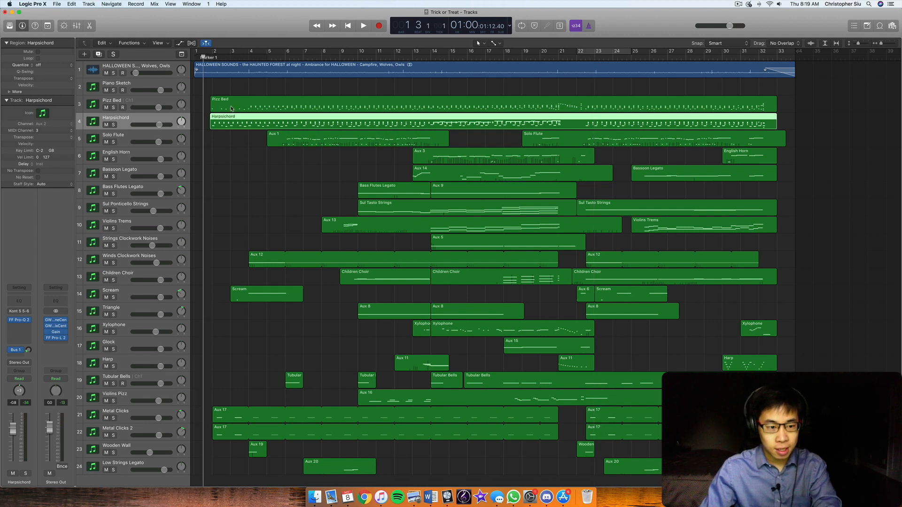
Step: Play Trick or Treat from the beginning and stop around bar 4
{"action": "left_click", "coordinate": [363, 25]}
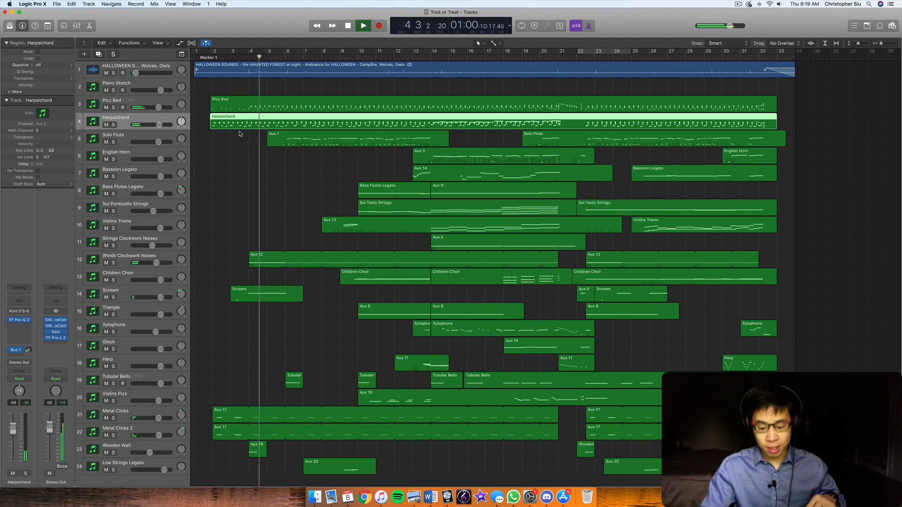
{"action": "left_click", "coordinate": [347, 25]}
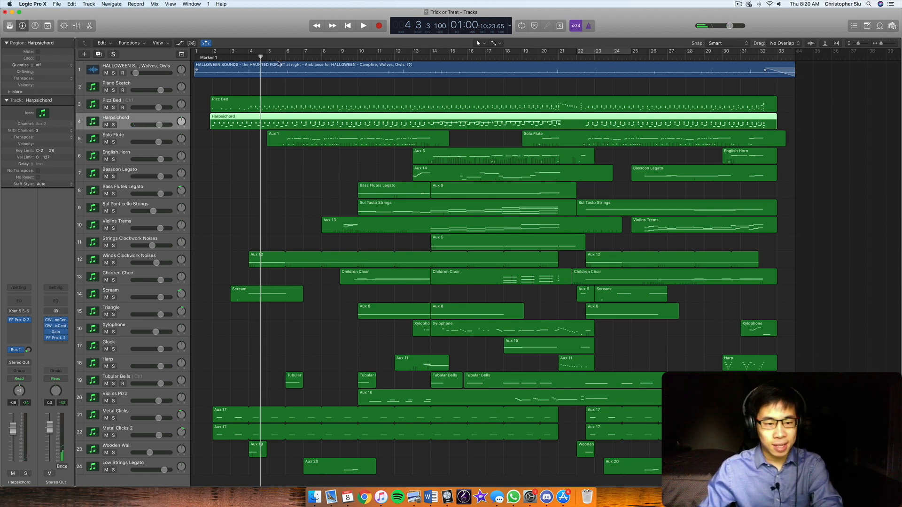
Step: Resume playback from bar 4 and let it run to around bar 8
{"action": "left_click", "coordinate": [364, 25]}
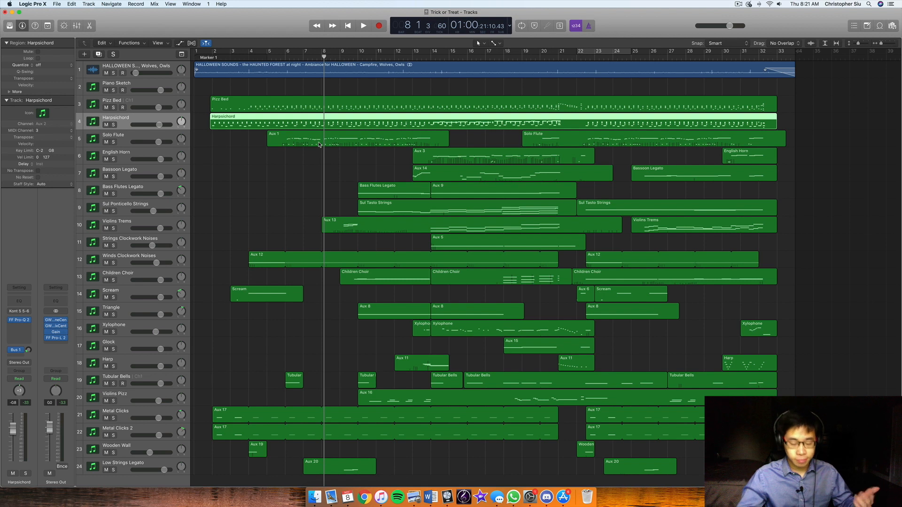
{"action": "mouse_move", "coordinate": [387, 147]}
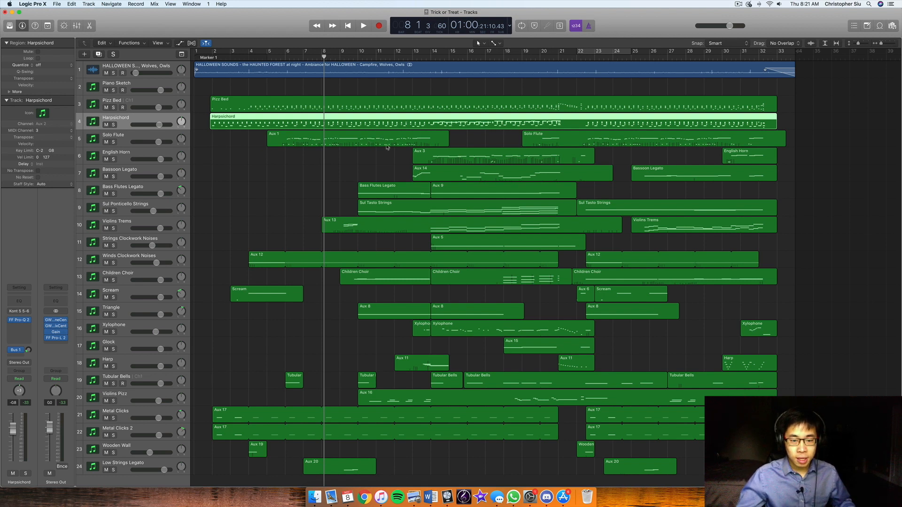
{"action": "mouse_move", "coordinate": [348, 95]}
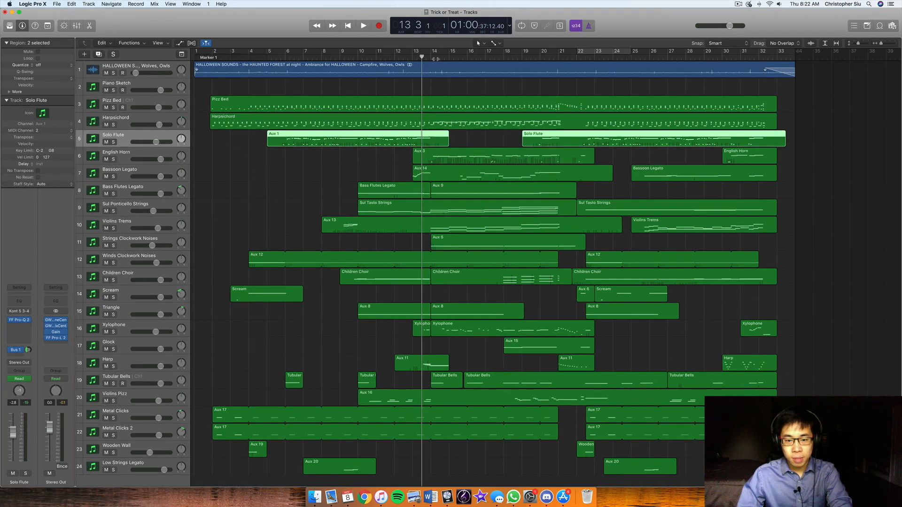
Step: Continue playback from bar 13 through bar 14 toward bar 15
{"action": "left_click", "coordinate": [363, 25]}
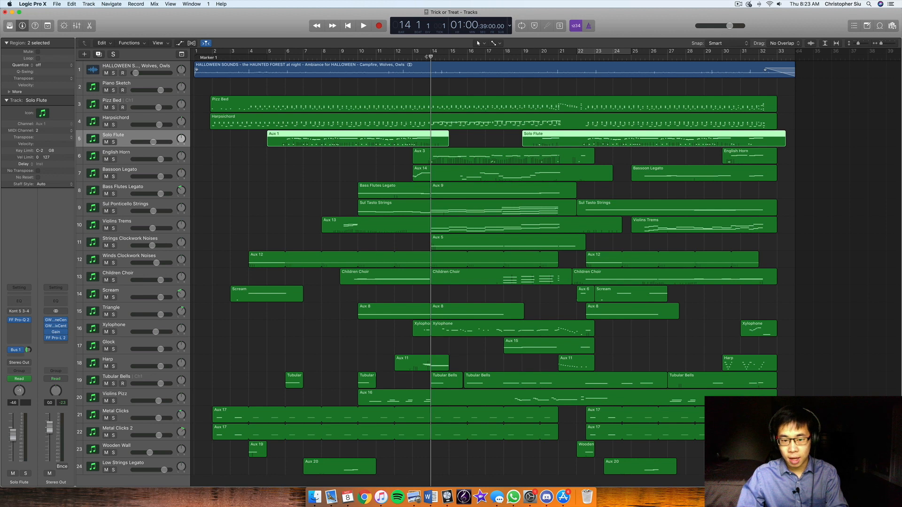
{"action": "left_click", "coordinate": [363, 26]}
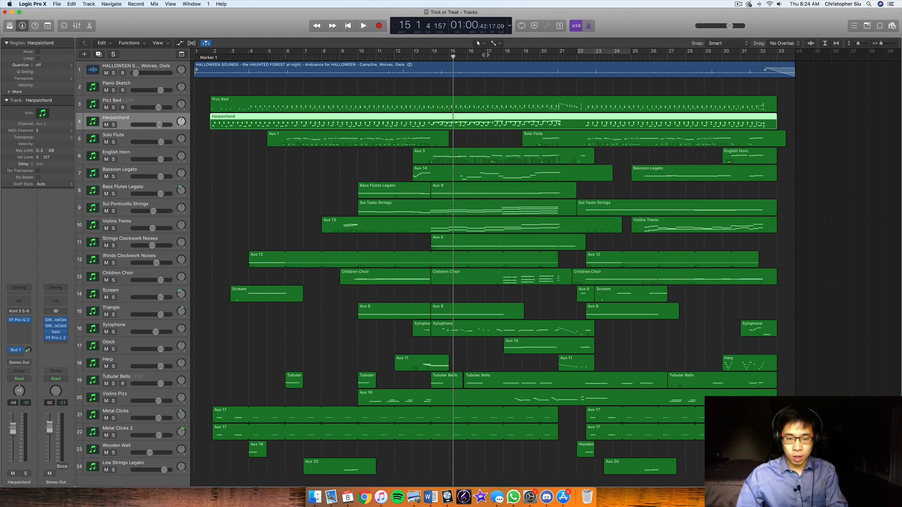
Step: Resume playback, move the playhead back near bar 18, and open the Solo Flute notes
{"action": "left_click", "coordinate": [363, 25]}
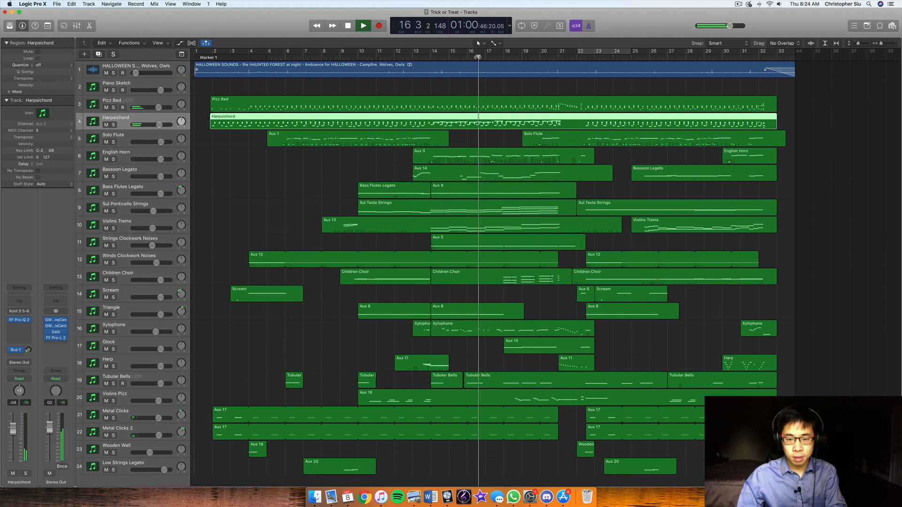
{"action": "left_click", "coordinate": [490, 56]}
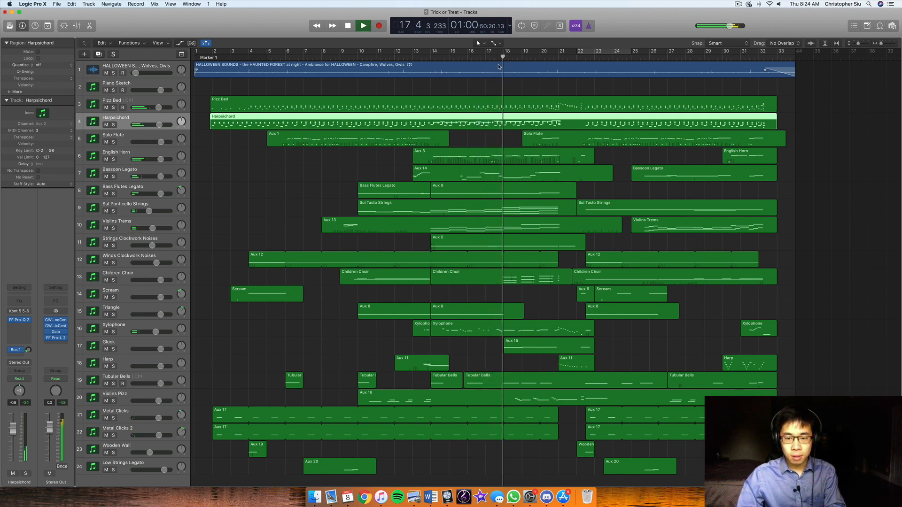
{"action": "left_click", "coordinate": [363, 25]}
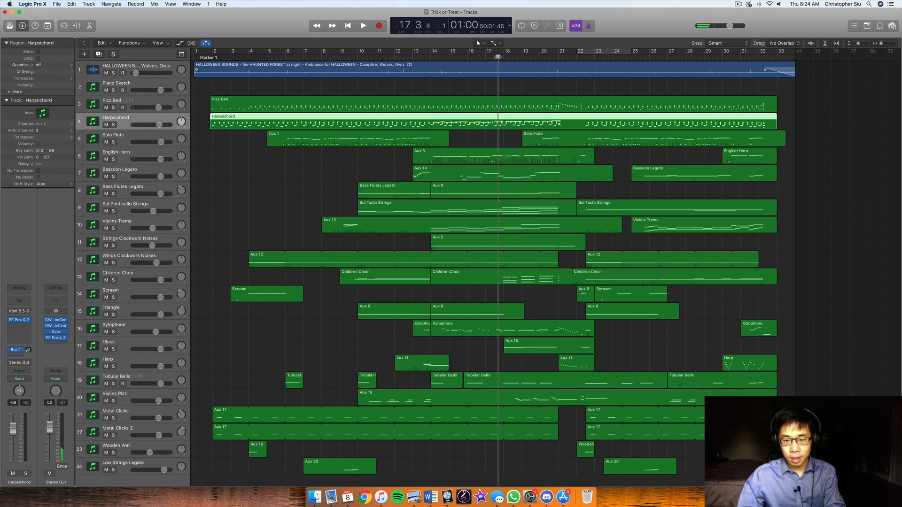
{"action": "left_click", "coordinate": [363, 25]}
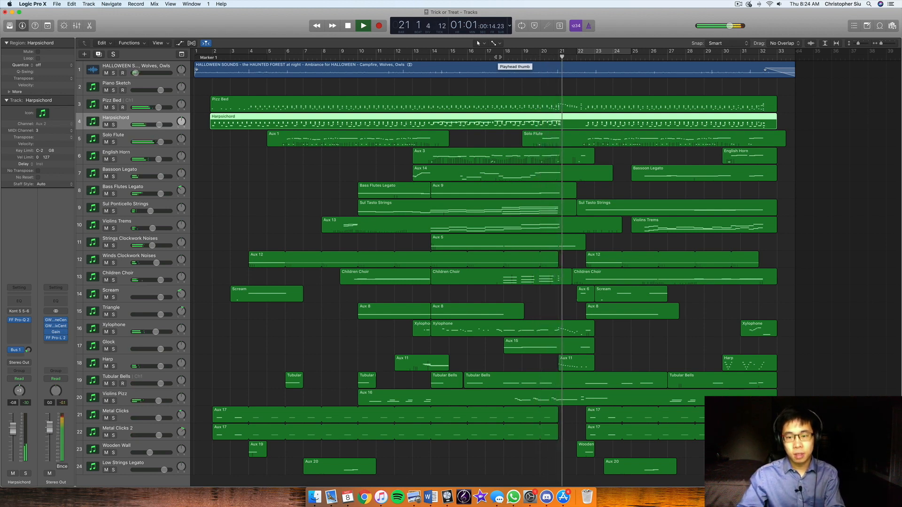
{"action": "left_click", "coordinate": [346, 24]}
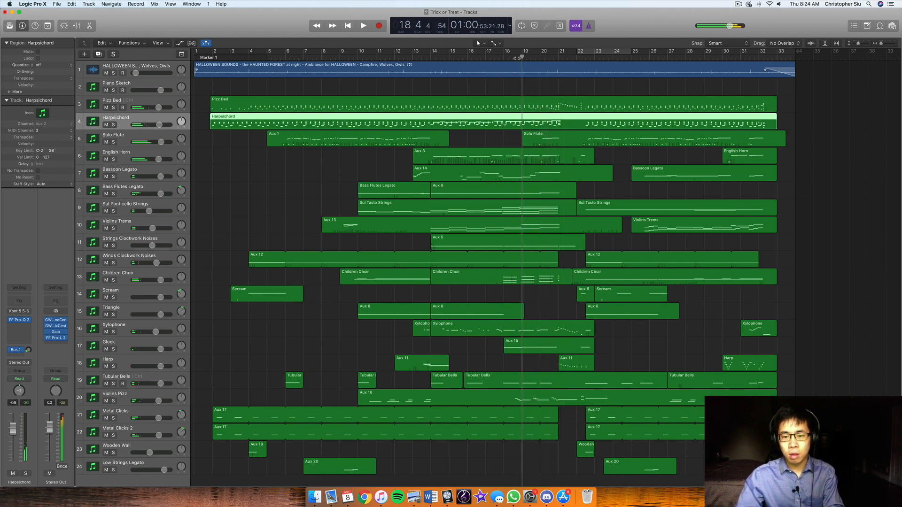
{"action": "left_click", "coordinate": [363, 25]}
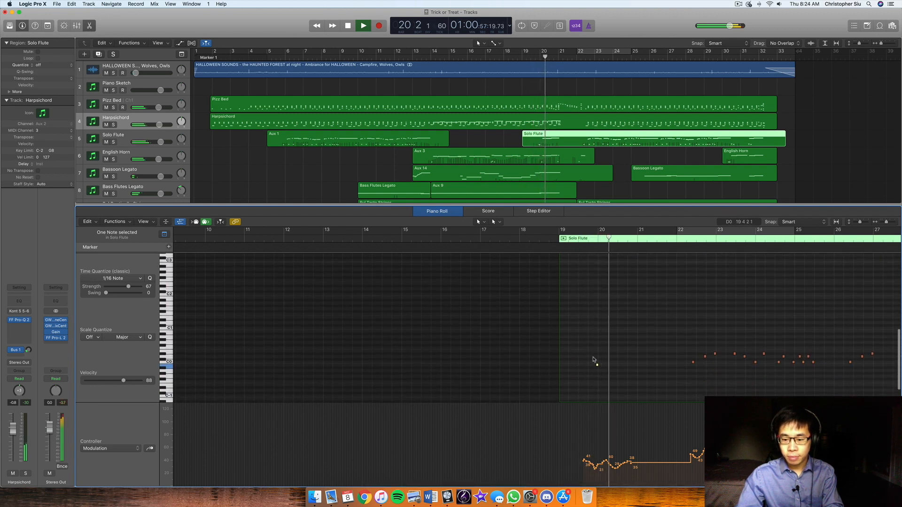
Step: Stop playback near bar 21 and close the Pizz Bed Kontakt window
{"action": "left_click", "coordinate": [364, 25]}
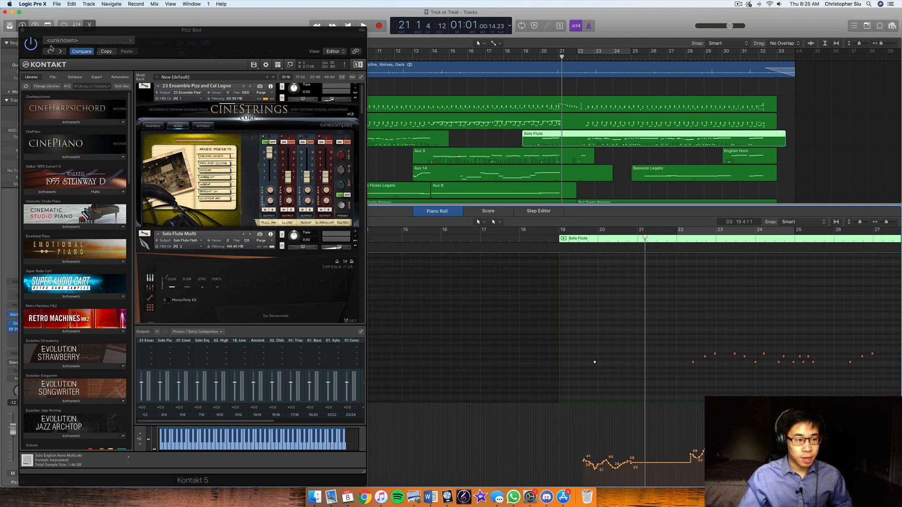
{"action": "mouse_move", "coordinate": [22, 31]}
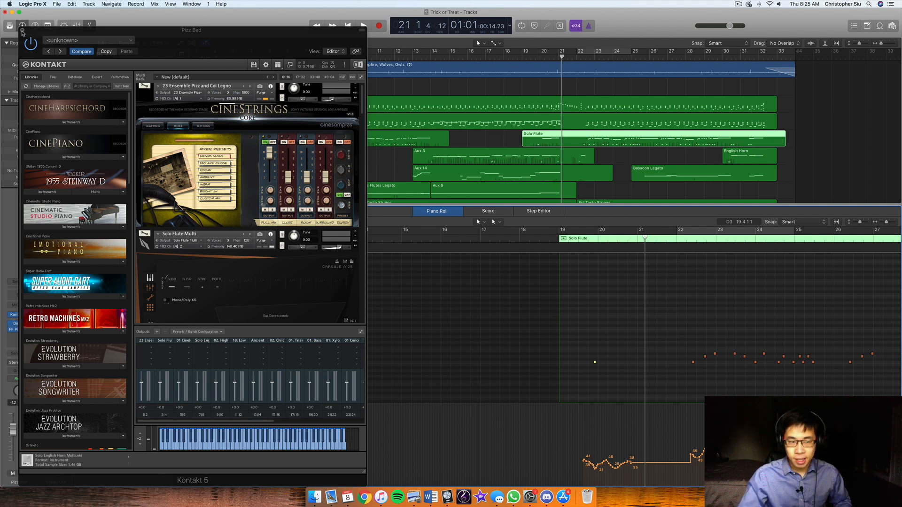
{"action": "left_click", "coordinate": [24, 31]}
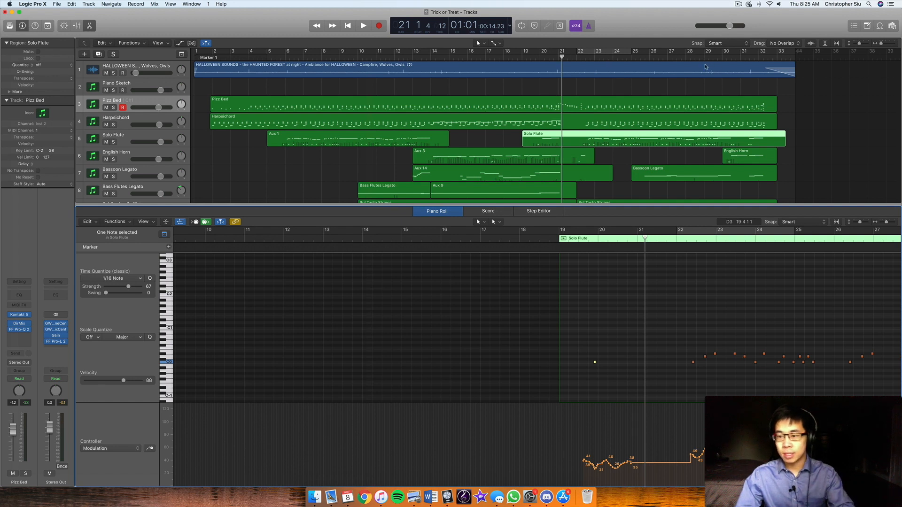
{"action": "mouse_move", "coordinate": [367, 63]}
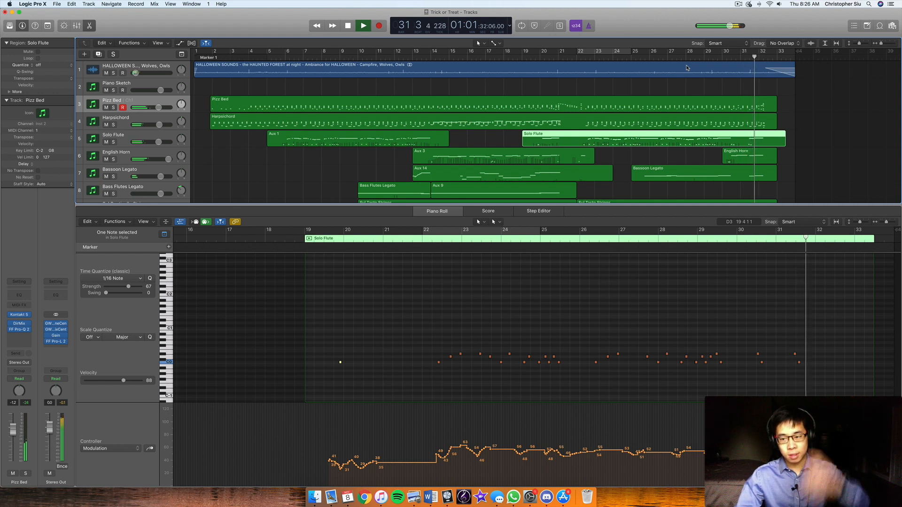
Step: Start playback with the Solo Flute region and its modulation curve in the Piano Roll
{"action": "left_click", "coordinate": [363, 25]}
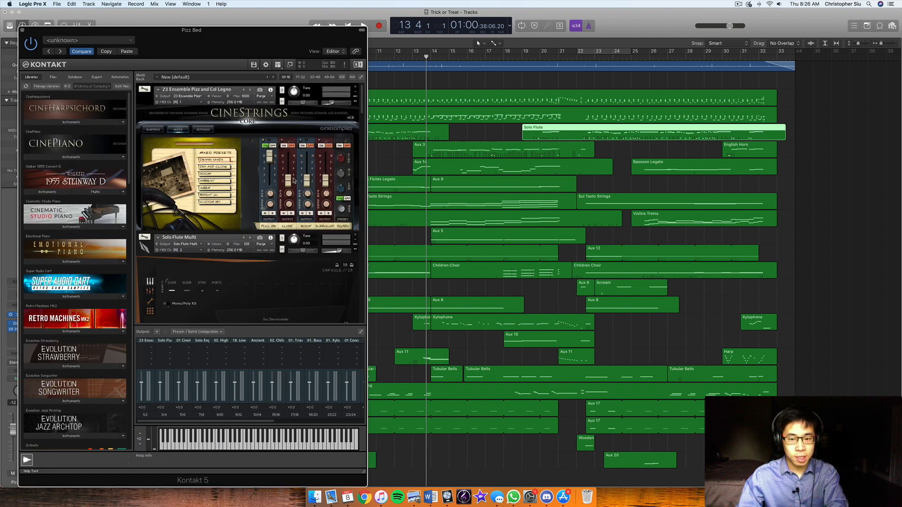
Step: Move the Kontakt window aside and select the English Horn regions to show their patch
{"action": "left_click_drag", "start_coordinate": [191, 31], "coordinate": [487, 225]}
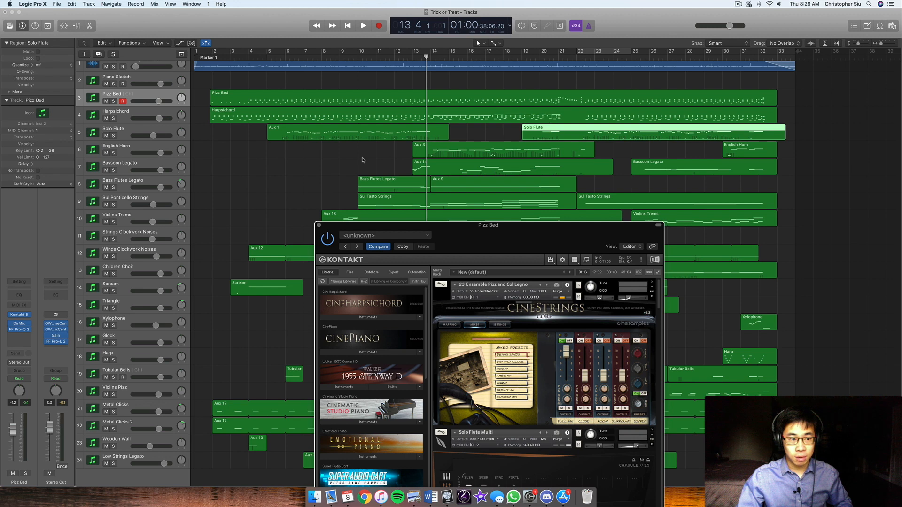
{"action": "mouse_move", "coordinate": [518, 263]}
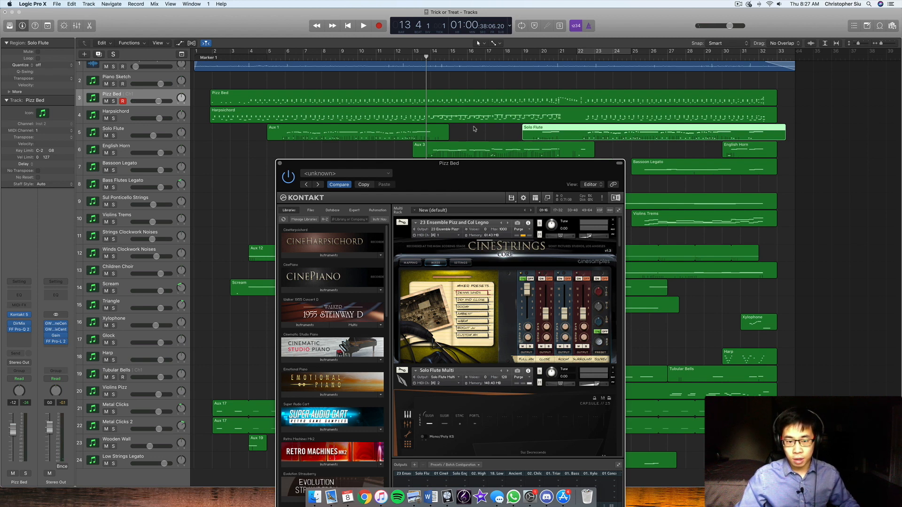
{"action": "mouse_move", "coordinate": [474, 129]}
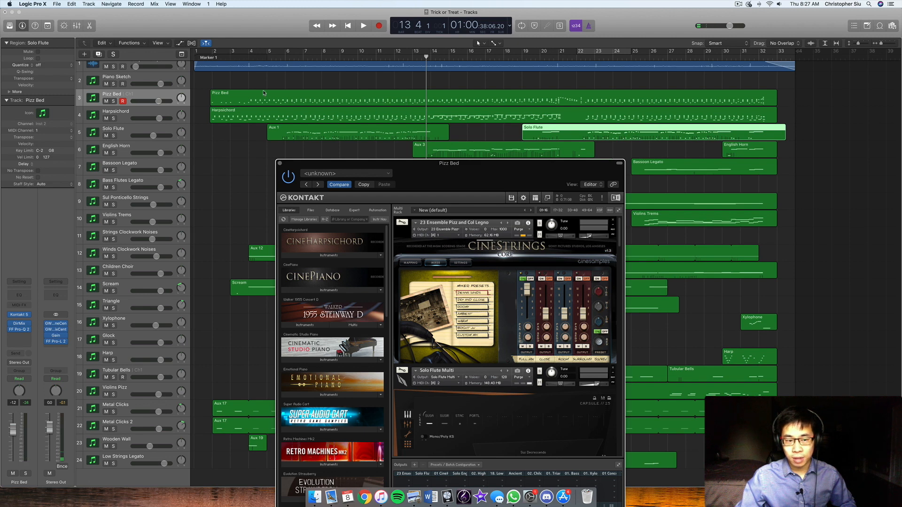
{"action": "left_click", "coordinate": [120, 112]}
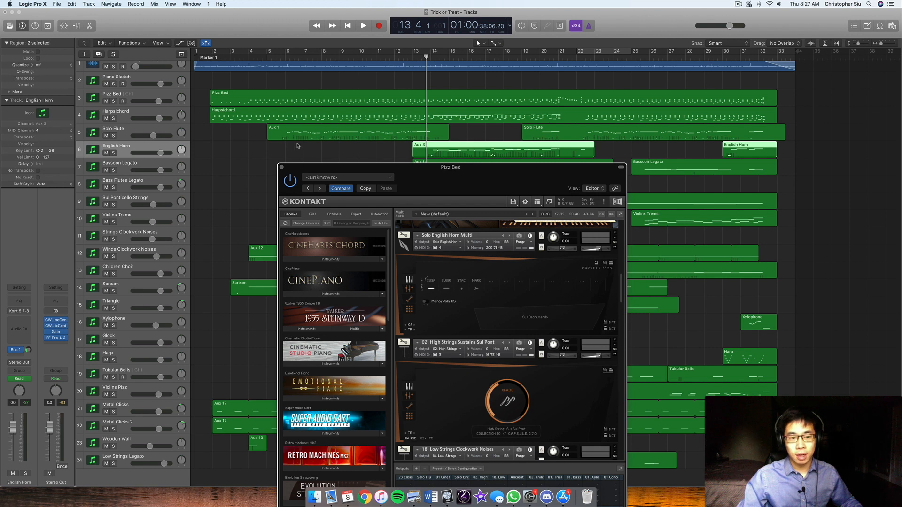
{"action": "mouse_move", "coordinate": [333, 143]}
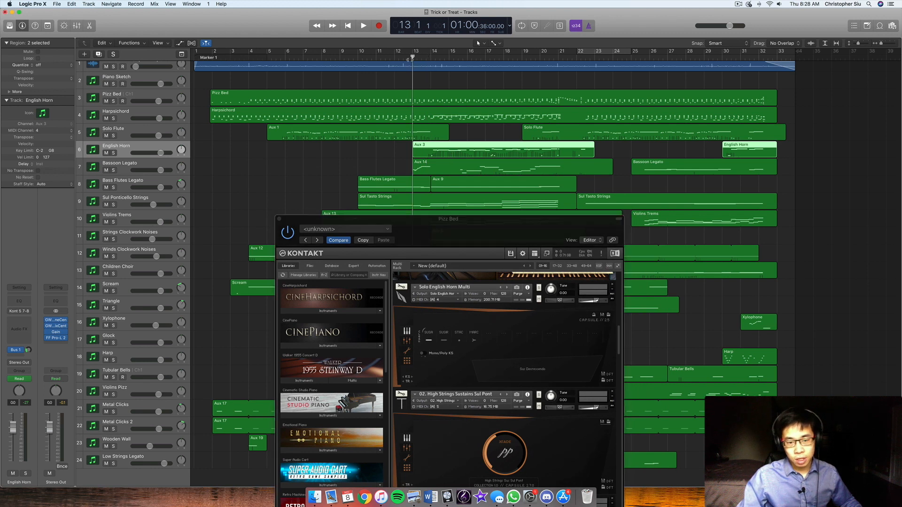
{"action": "mouse_move", "coordinate": [304, 156]}
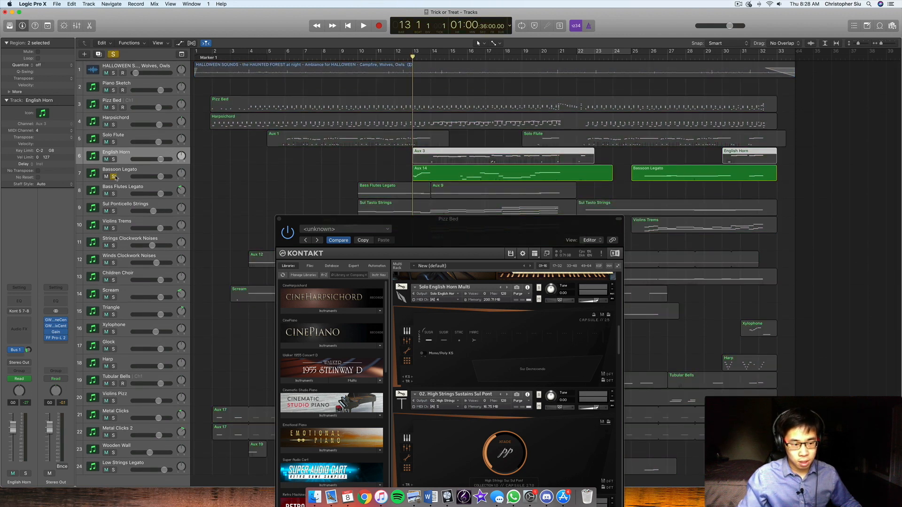
Step: Solo the Bassoon Legato track, play it, then stop playback
{"action": "left_click", "coordinate": [364, 25]}
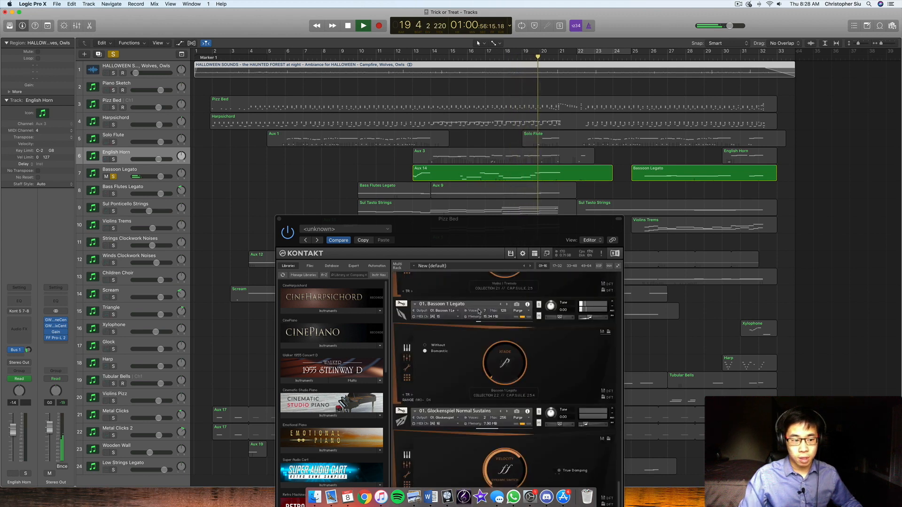
{"action": "left_click", "coordinate": [347, 26]}
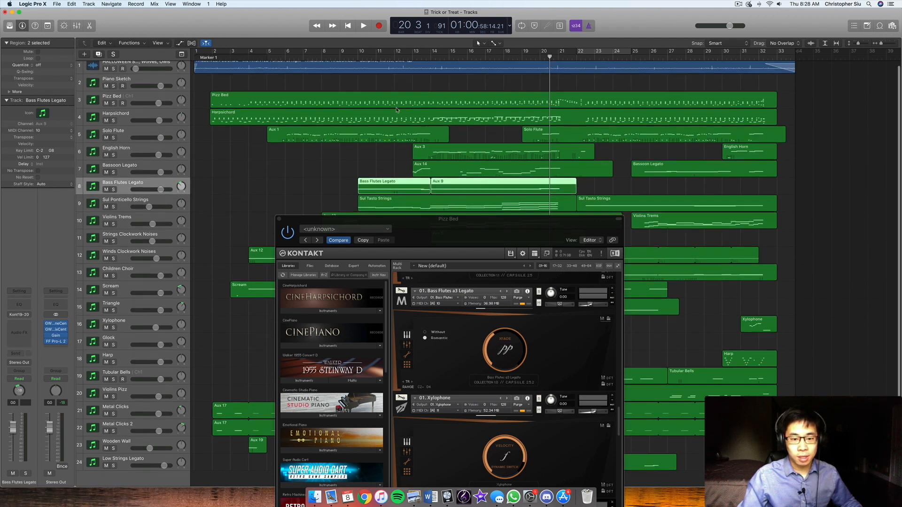
Step: From bar 9, play Bass Flutes Legato soloed, then take it out of solo
{"action": "left_click", "coordinate": [348, 51]}
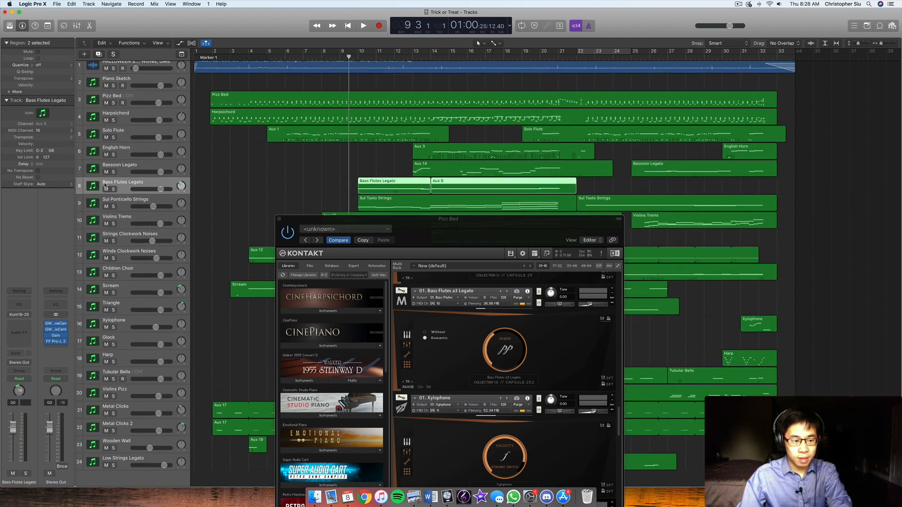
{"action": "left_click", "coordinate": [363, 25]}
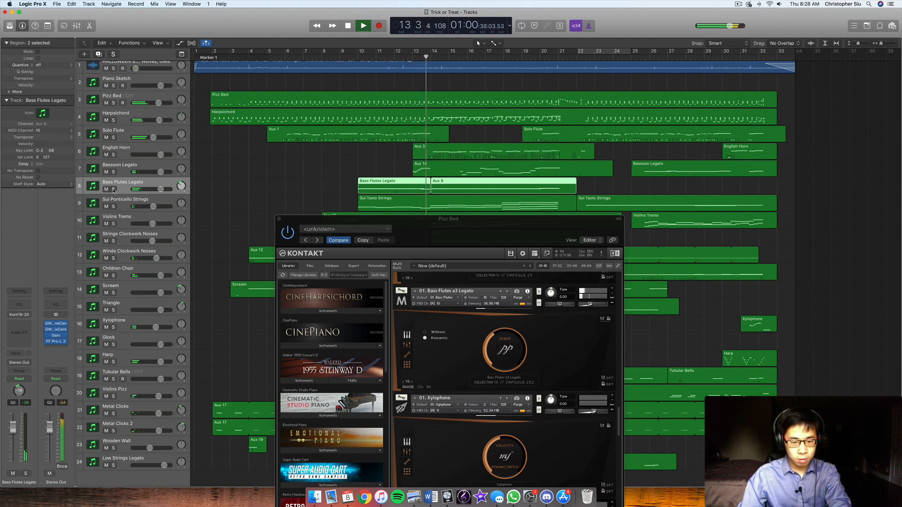
{"action": "left_click", "coordinate": [347, 25]}
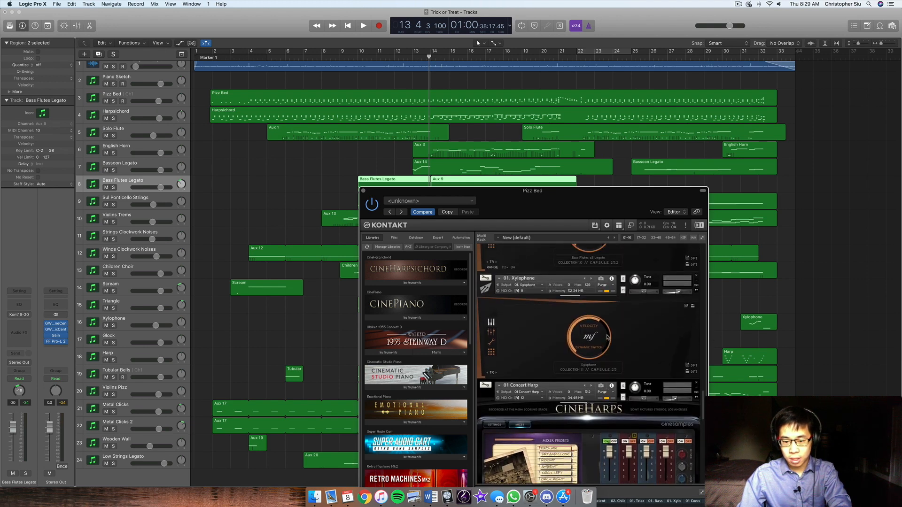
Step: Scroll through the loaded Kontakt instruments toward the High Strings Sul Pont patch
{"action": "scroll", "scroll_direction": "down", "scroll_amount": 3}
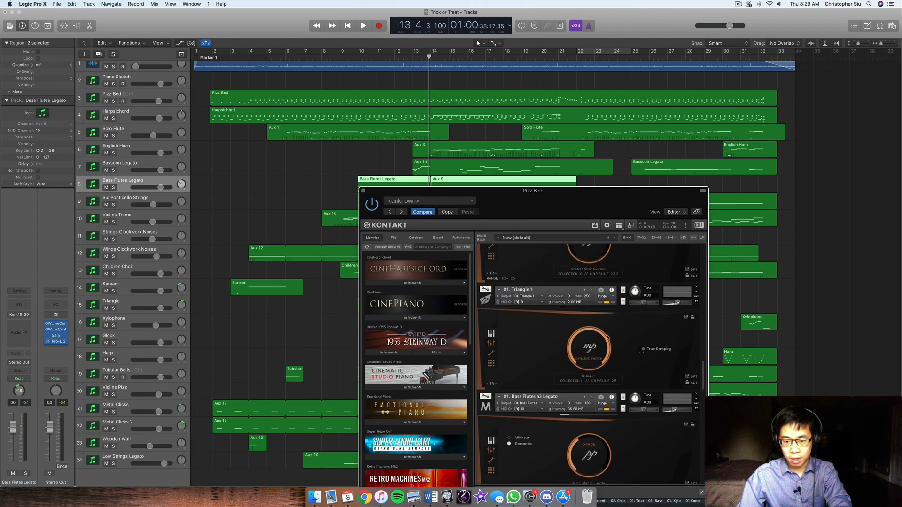
{"action": "scroll", "scroll_direction": "down", "scroll_amount": 3}
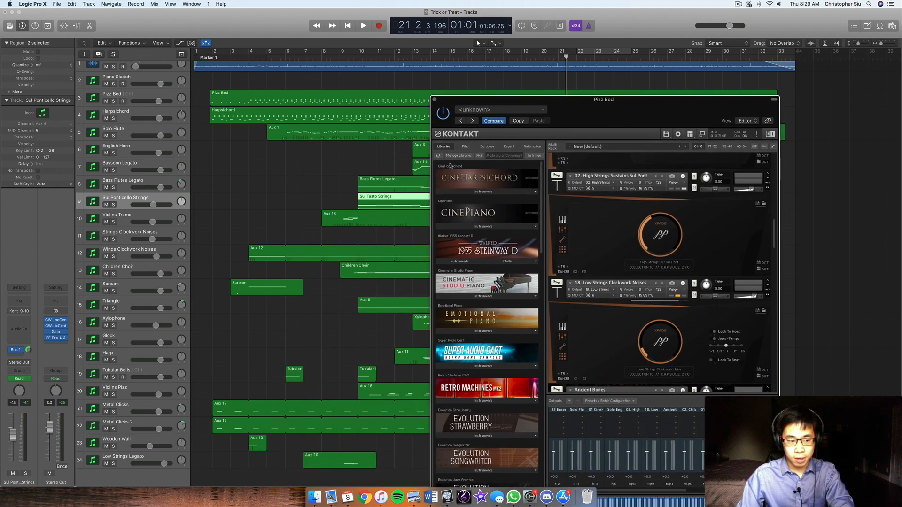
Step: Select the Winds Clockwork Noises region to show its Low Woodwinds Clockwork Noise patch
{"action": "left_click", "coordinate": [129, 236]}
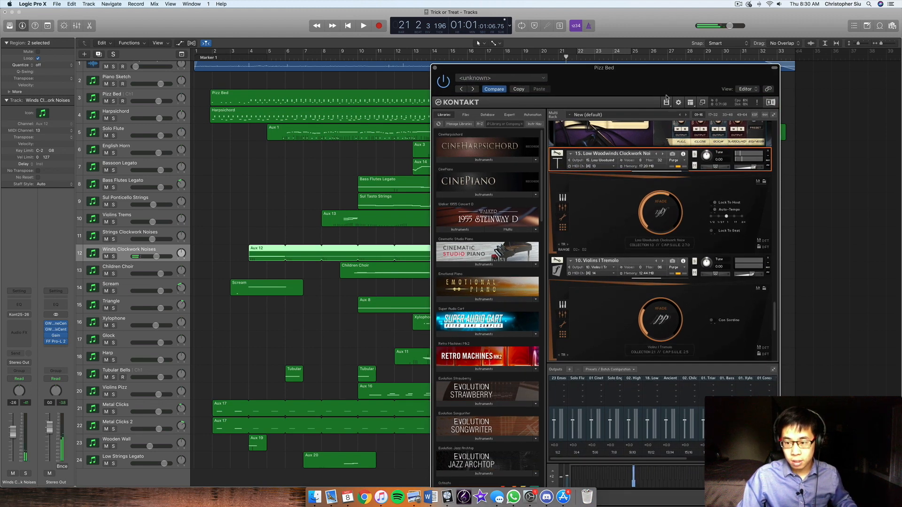
{"action": "mouse_move", "coordinate": [505, 179]}
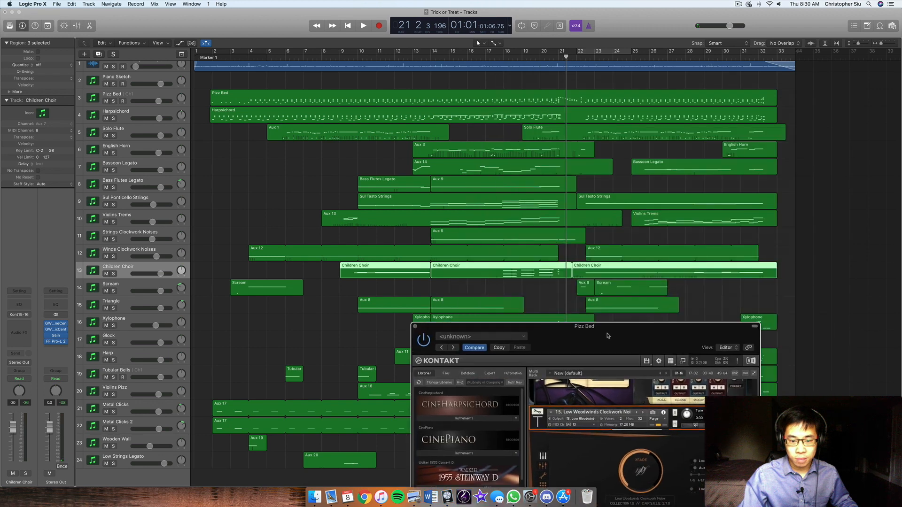
Step: Move the Kontakt instrument window out of the way and start playback
{"action": "left_click_drag", "start_coordinate": [583, 326], "coordinate": [501, 323]}
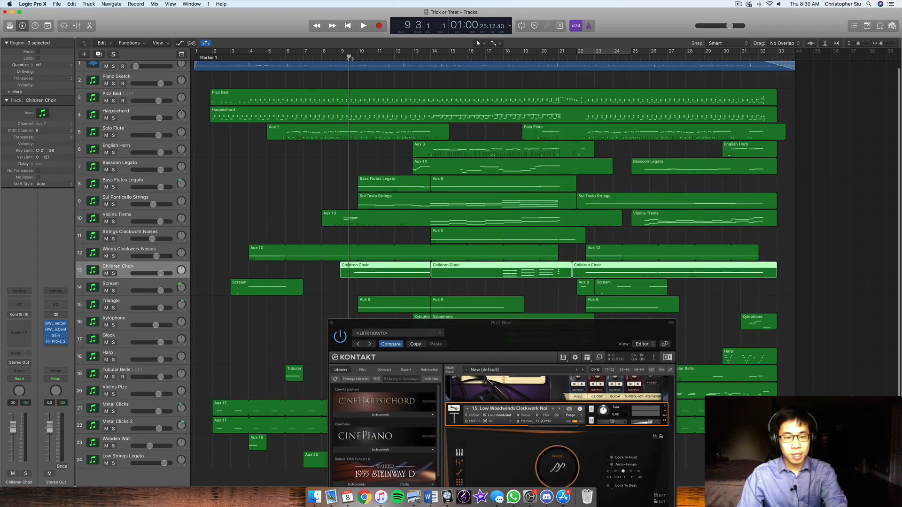
{"action": "left_click", "coordinate": [363, 26]}
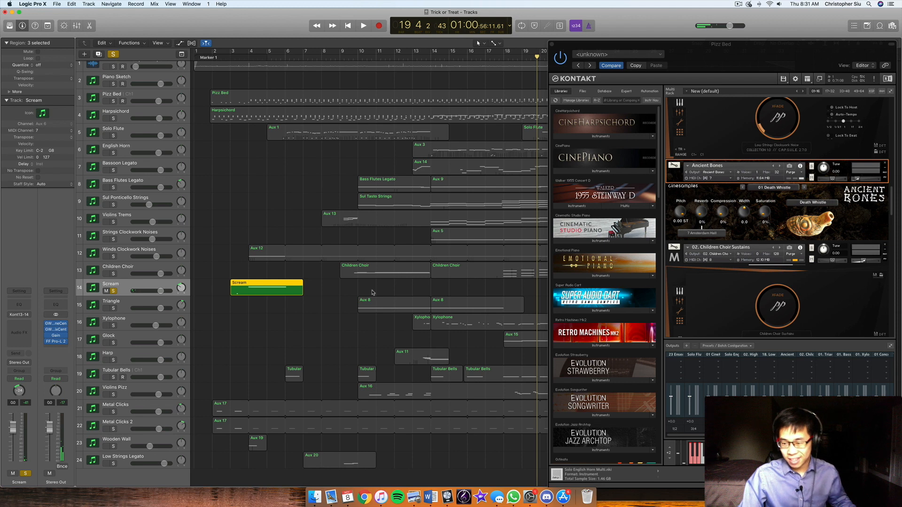
{"action": "mouse_move", "coordinate": [385, 252]}
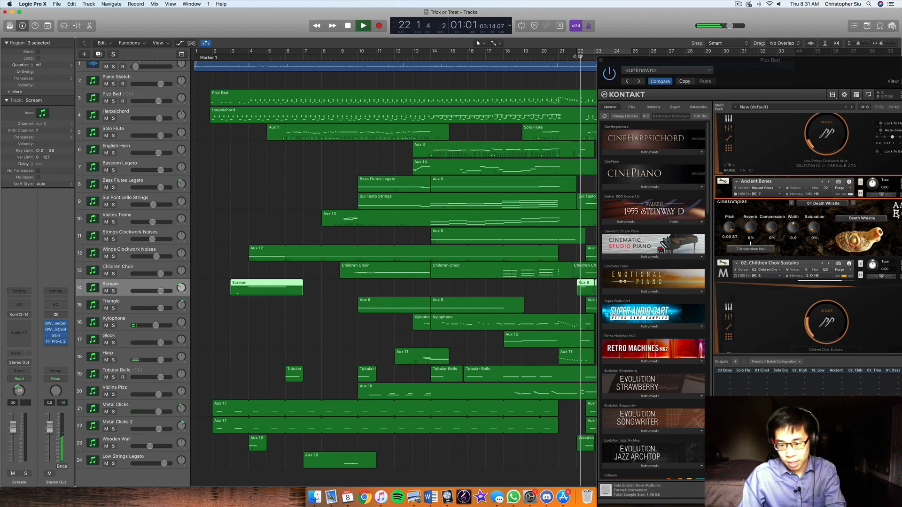
Step: Stop playback with the playhead near bar twenty-two
{"action": "left_click", "coordinate": [363, 26]}
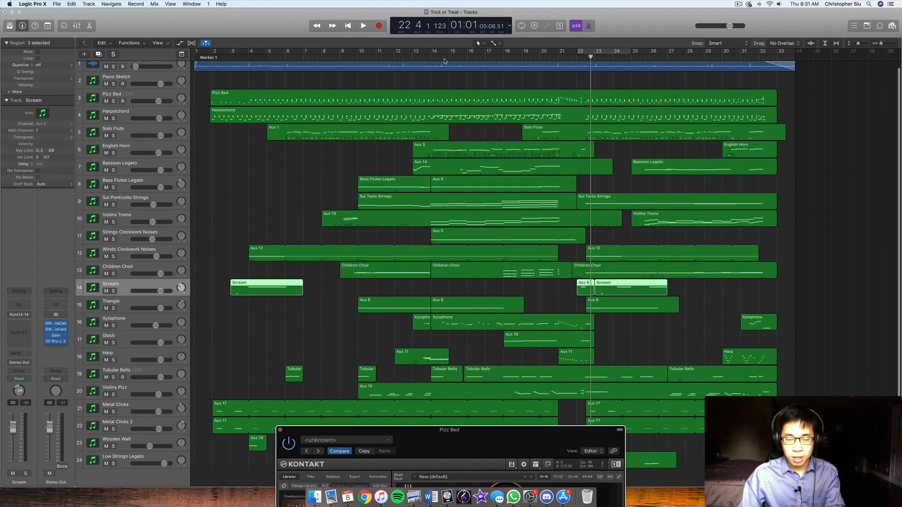
Step: Jump the playhead to bar 16, then stop the arrangement's playback
{"action": "left_click", "coordinate": [449, 61]}
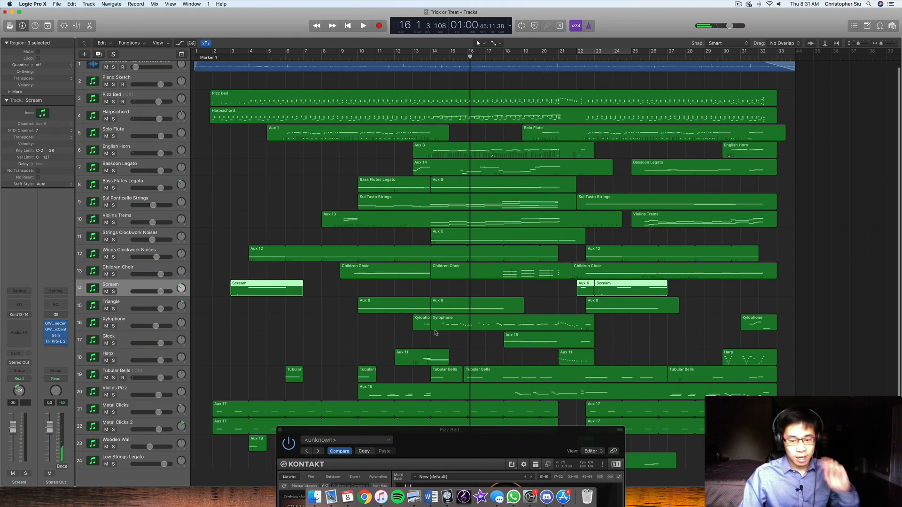
{"action": "mouse_move", "coordinate": [348, 351]}
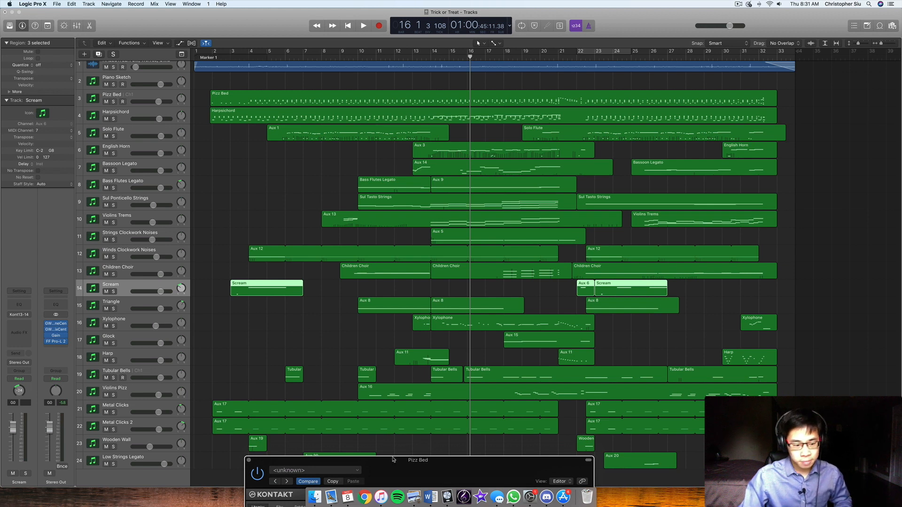
{"action": "mouse_move", "coordinate": [309, 349]}
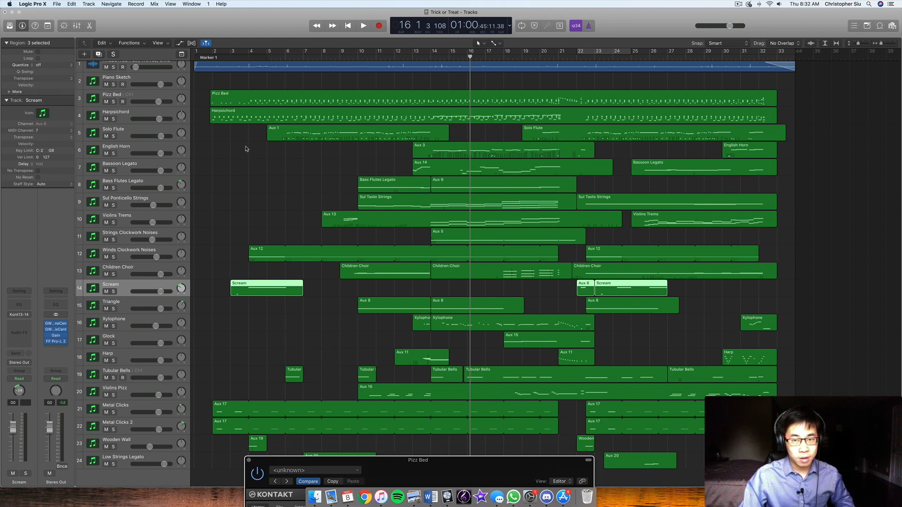
{"action": "mouse_move", "coordinate": [243, 149]}
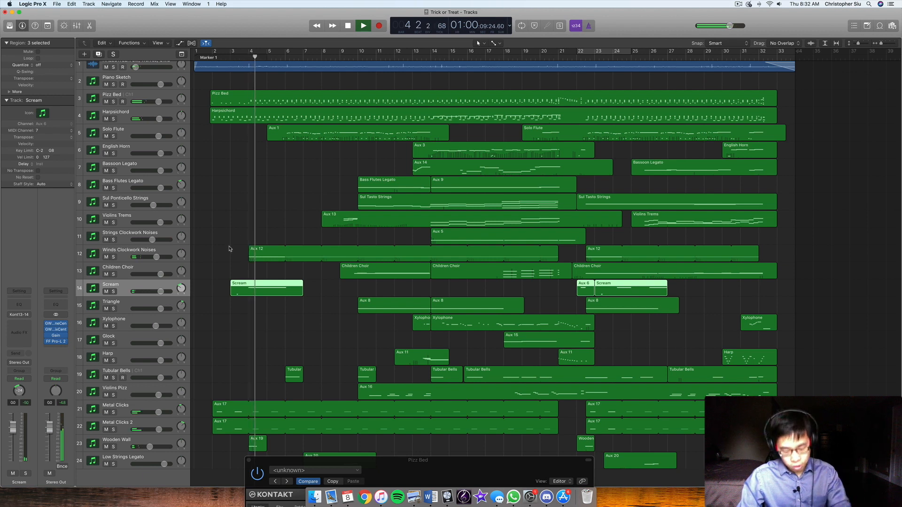
{"action": "left_click", "coordinate": [347, 26]}
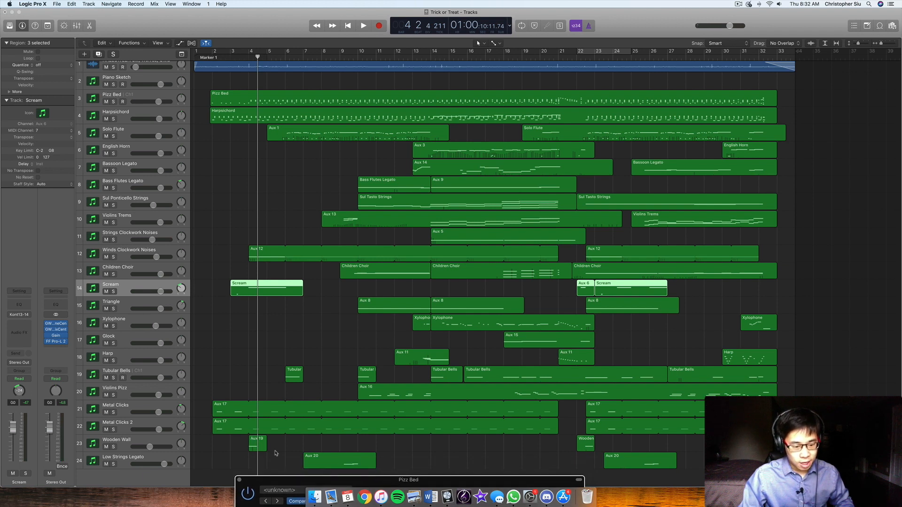
{"action": "mouse_move", "coordinate": [165, 447]}
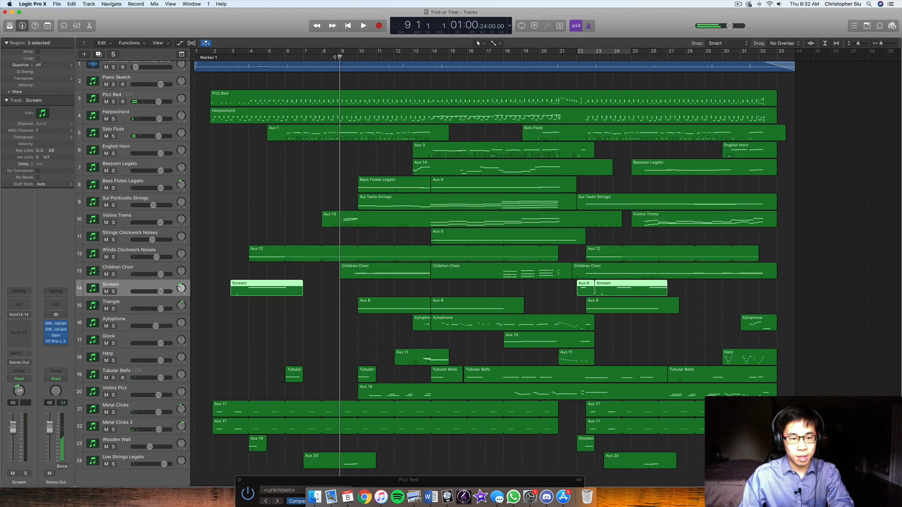
Step: Start playback of the arrangement from bar 9
{"action": "left_click", "coordinate": [363, 25]}
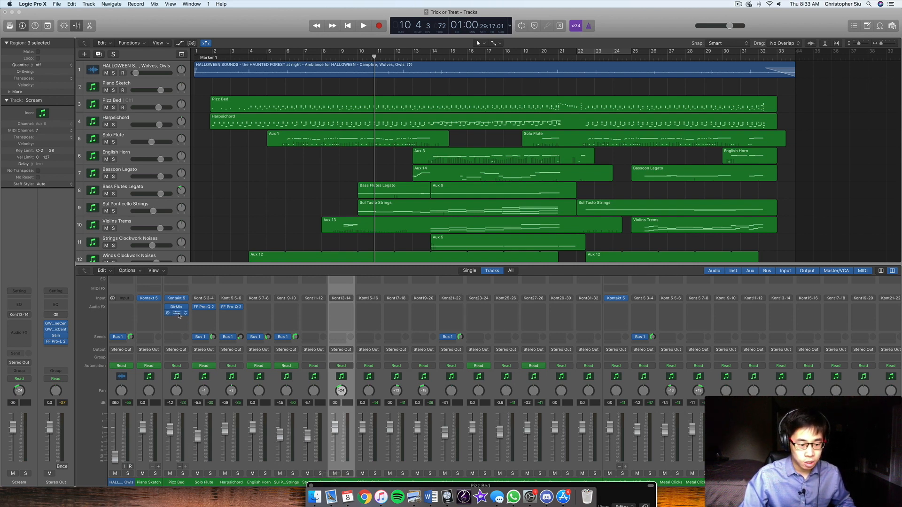
{"action": "left_click", "coordinate": [176, 307]}
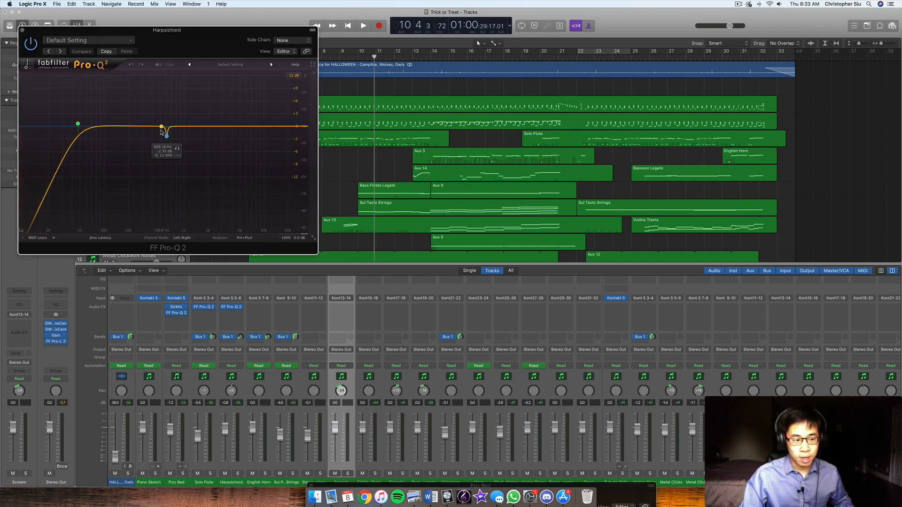
{"action": "left_click_drag", "start_coordinate": [164, 126], "coordinate": [166, 135]}
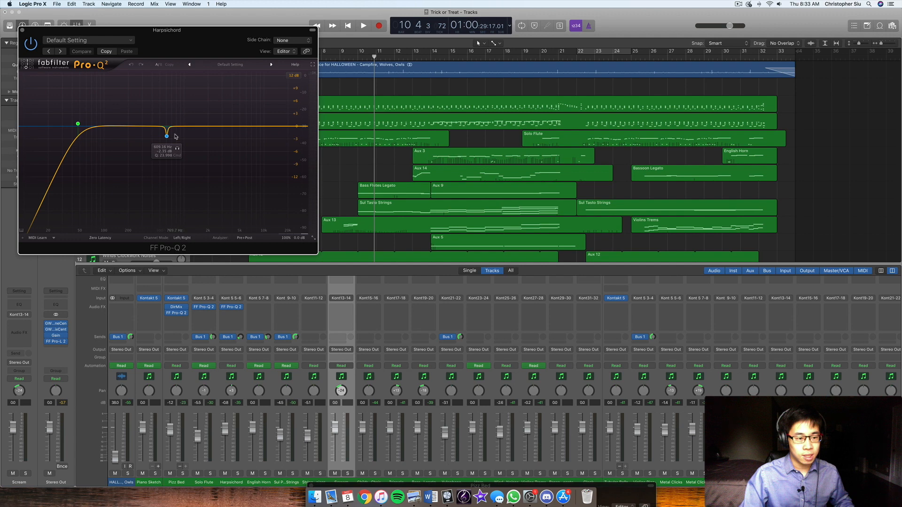
{"action": "left_click", "coordinate": [167, 135]}
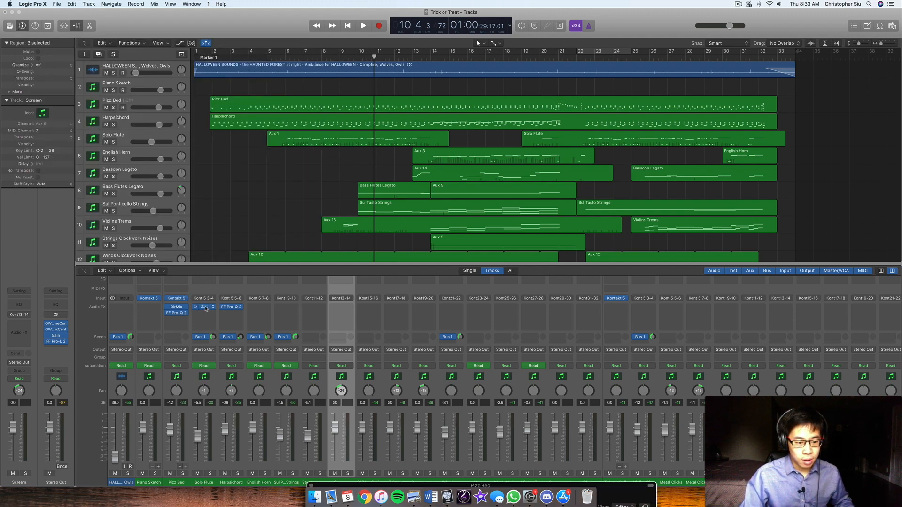
{"action": "left_click", "coordinate": [203, 307]}
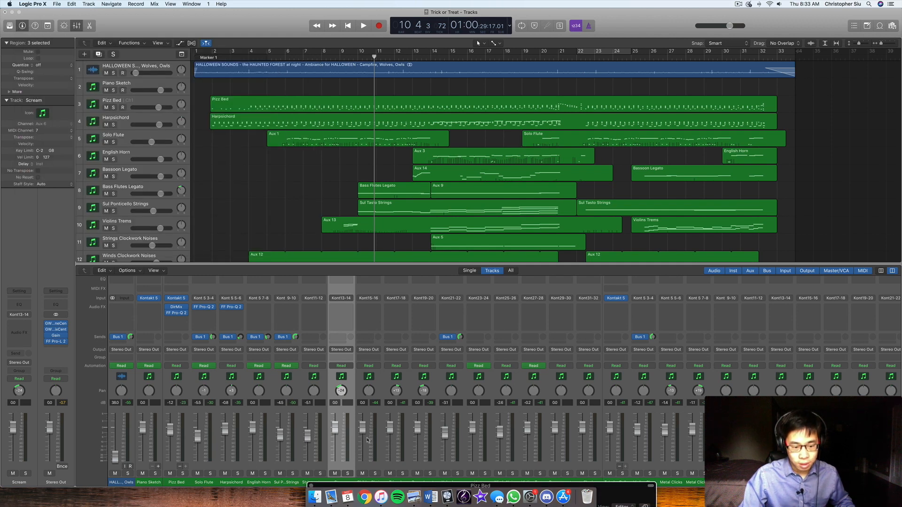
{"action": "mouse_move", "coordinate": [490, 340]}
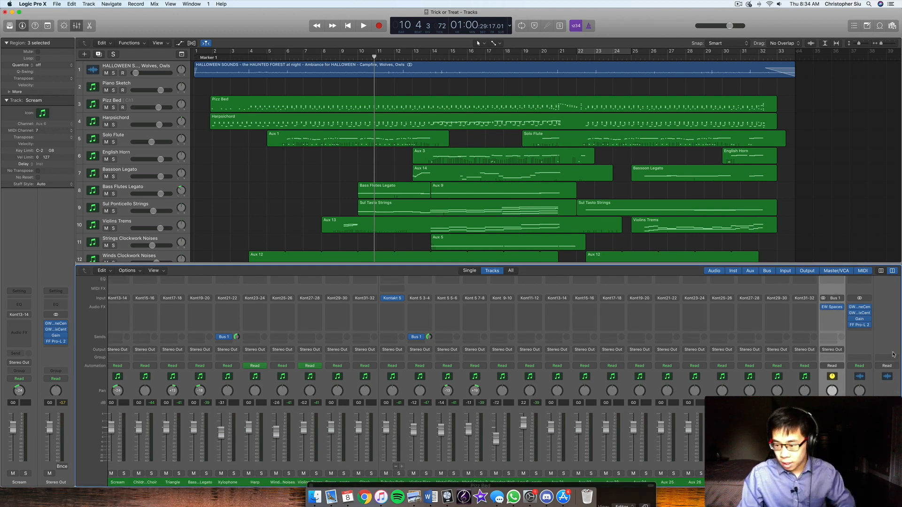
{"action": "mouse_move", "coordinate": [476, 326]}
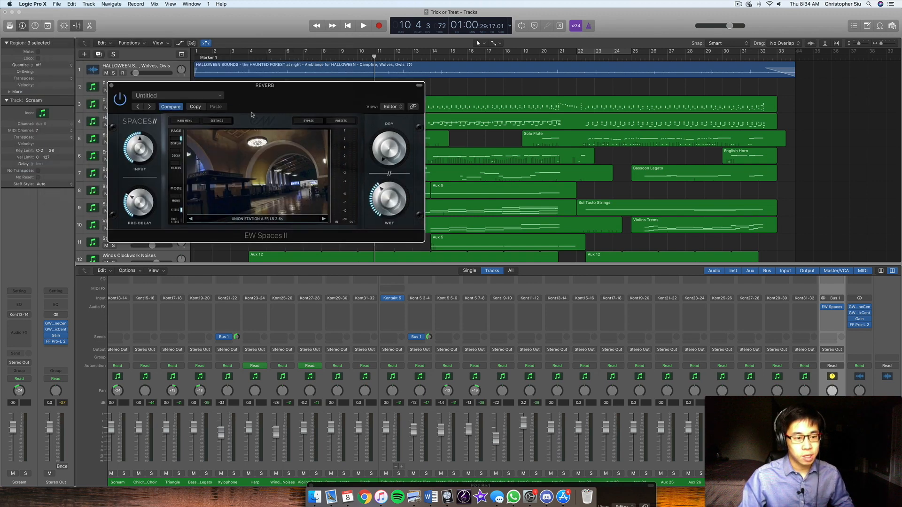
{"action": "left_click_drag", "start_coordinate": [264, 85], "coordinate": [404, 151]}
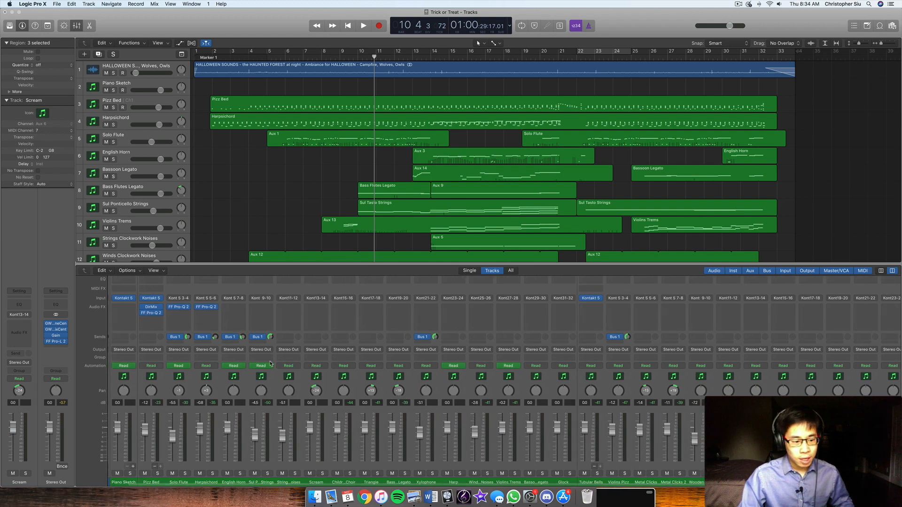
{"action": "scroll", "scroll_direction": "right", "scroll_amount": 3}
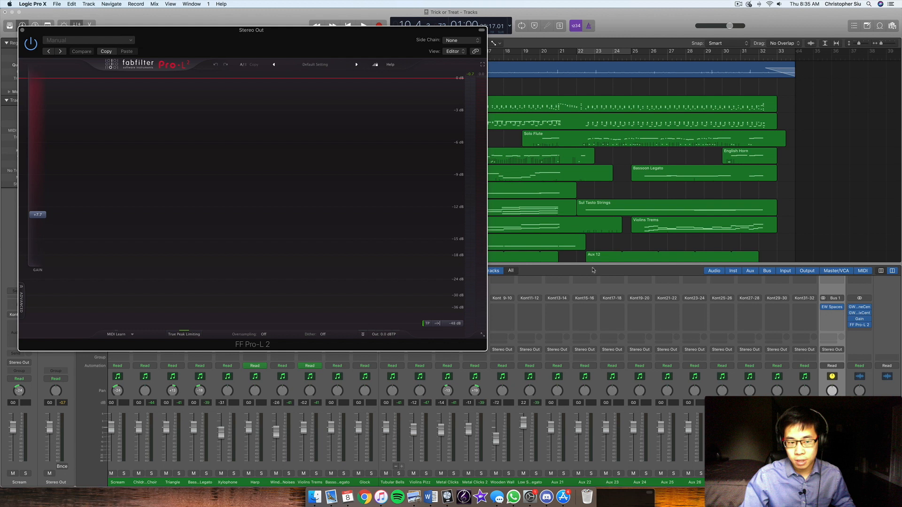
{"action": "mouse_move", "coordinate": [505, 59]}
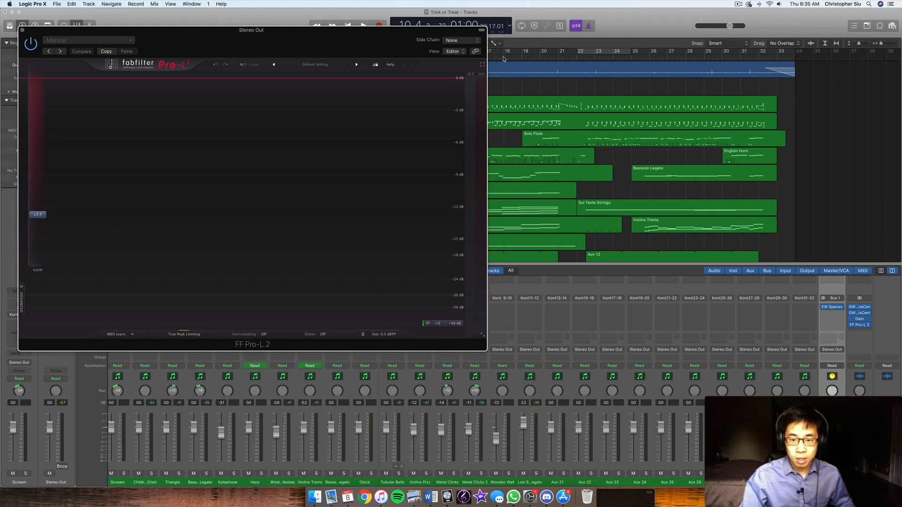
Step: Start playback and let the arrangement run to around bar 21
{"action": "left_click", "coordinate": [364, 24]}
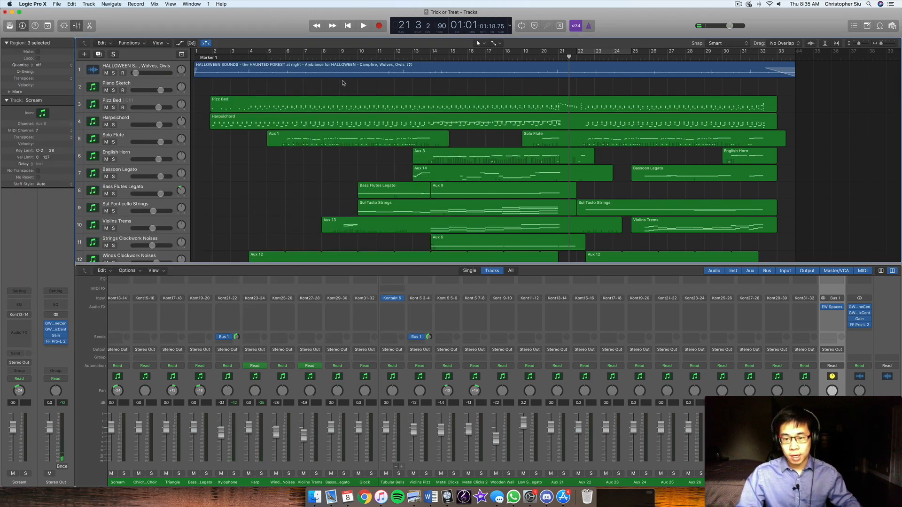
Step: Scroll down the Tracks area to review all 24 tracks
{"action": "scroll", "scroll_direction": "down", "scroll_amount": 3}
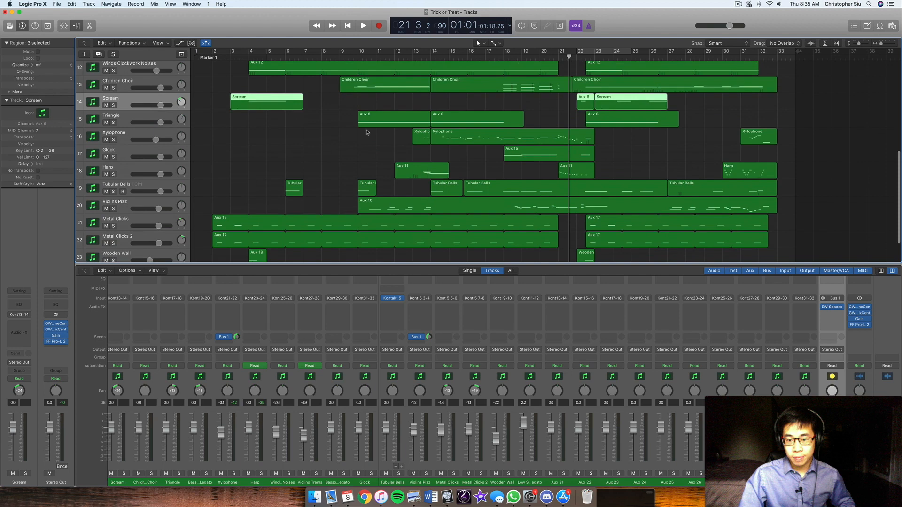
{"action": "scroll", "scroll_direction": "down", "scroll_amount": 3}
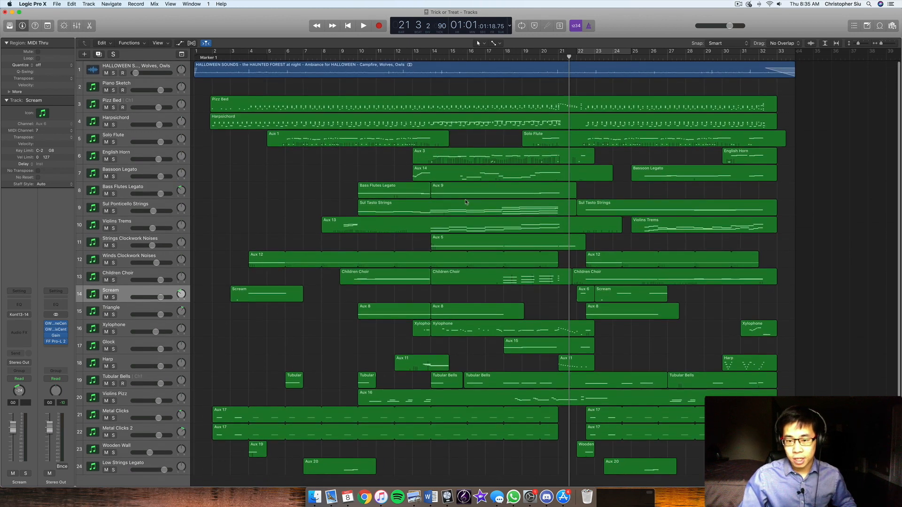
{"action": "mouse_move", "coordinate": [466, 201]}
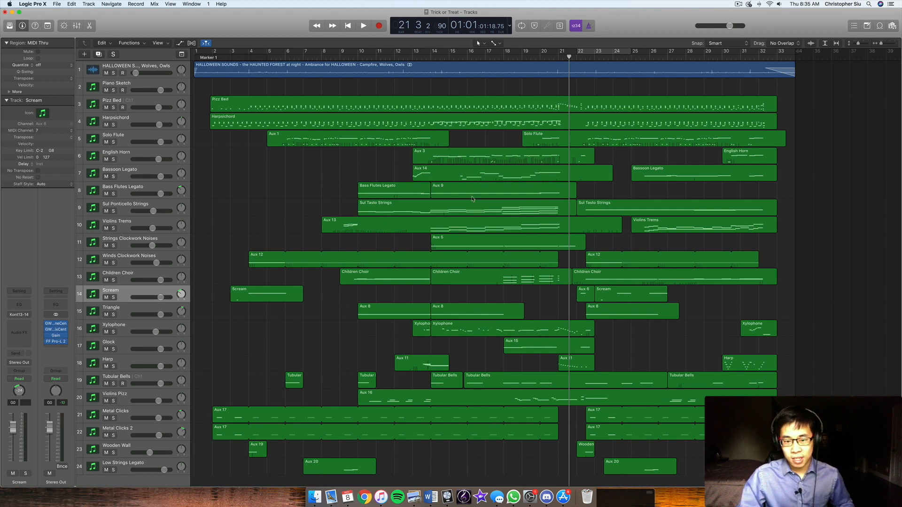
{"action": "mouse_move", "coordinate": [584, 192]}
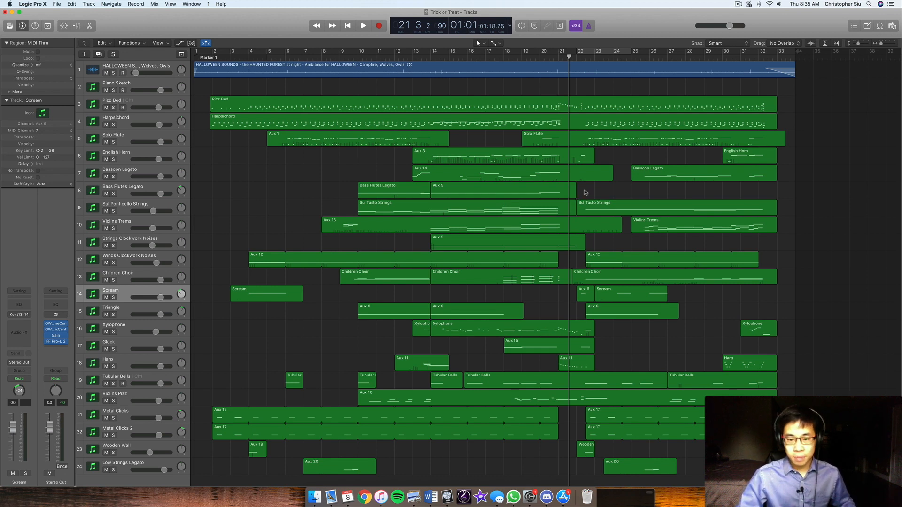
{"action": "mouse_move", "coordinate": [369, 197]}
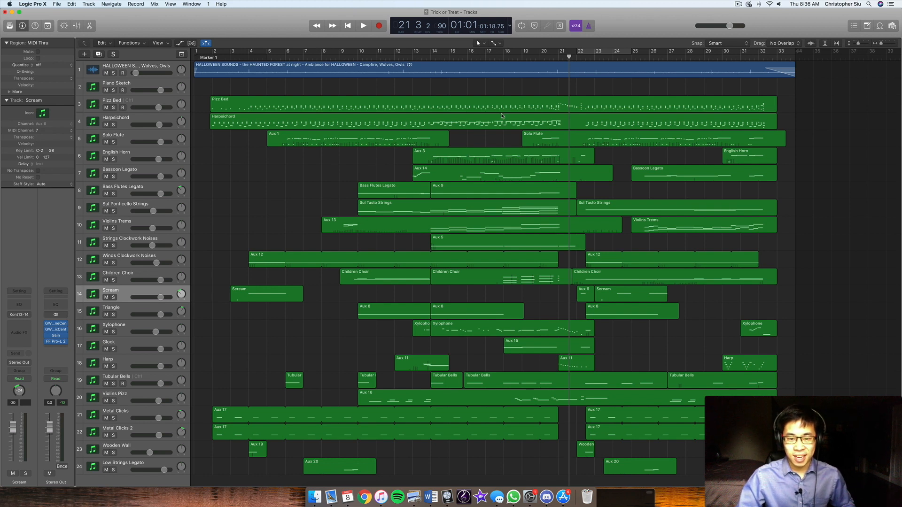
{"action": "mouse_move", "coordinate": [471, 88]}
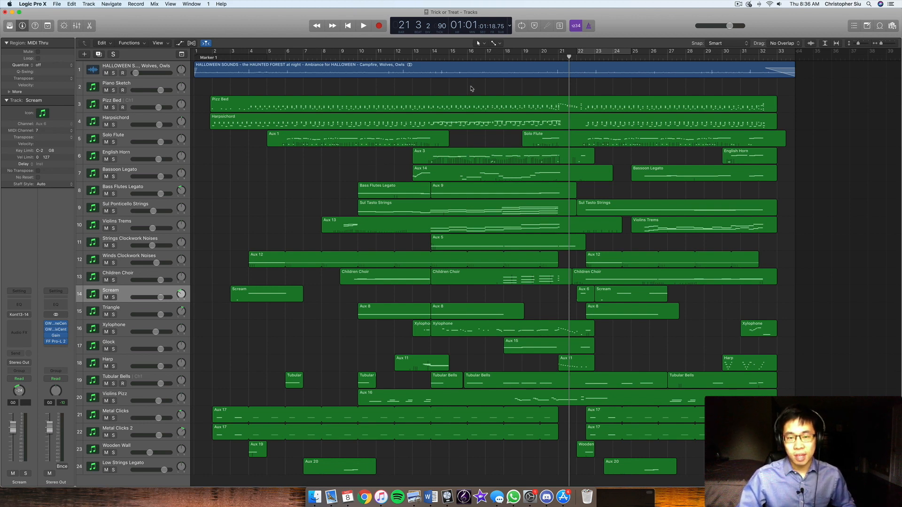